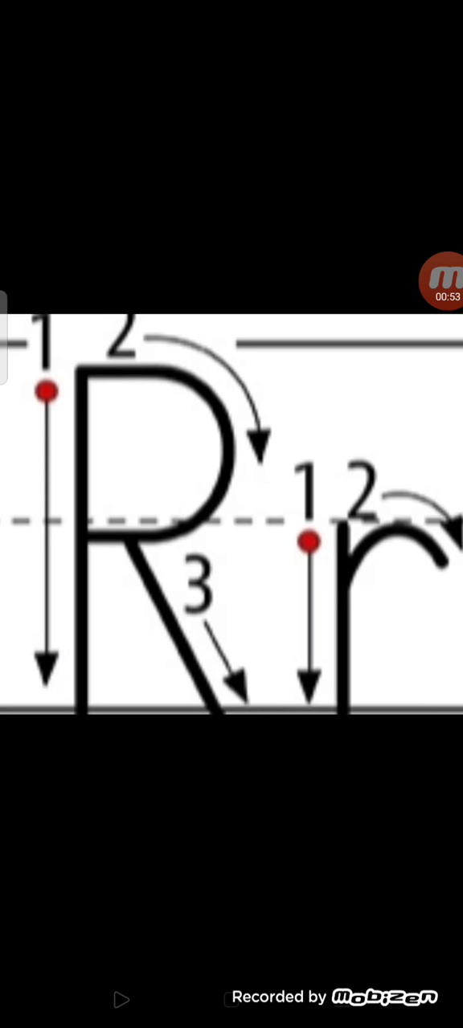
# Step: Expand the floating Mobizen bubble to show stop, pause, screenshot and close buttons
pyautogui.click(445, 285)
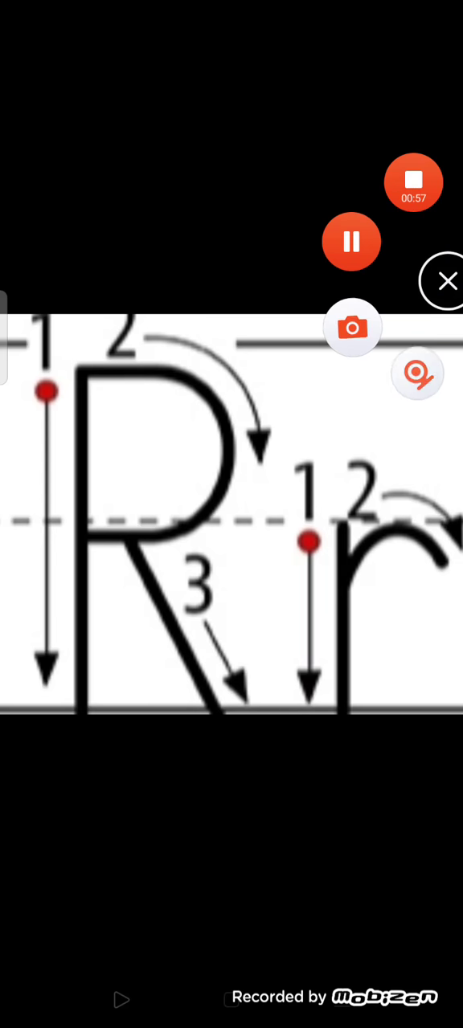